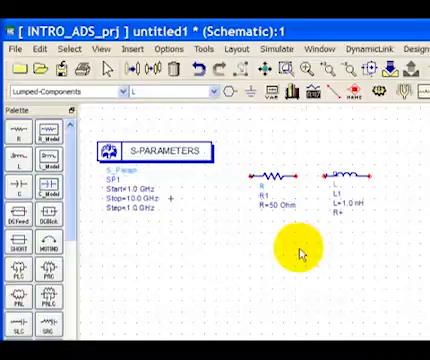
{"action": "mouse_move", "coordinate": [108, 72]}
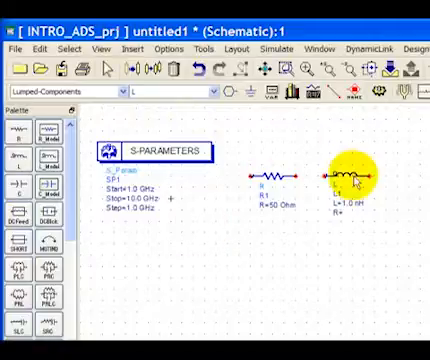
Step: Drag inductor L1 so its terminal meets the end of the 50 Ohm resistor R1
{"action": "left_click_drag", "start_coordinate": [356, 180], "coordinate": [320, 180]}
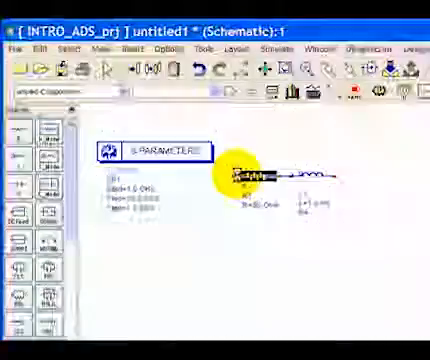
{"action": "double_click", "coordinate": [244, 164]}
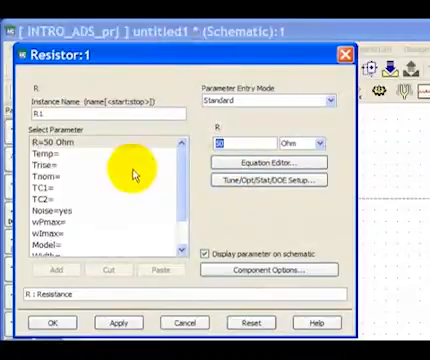
{"action": "mouse_move", "coordinate": [64, 244]}
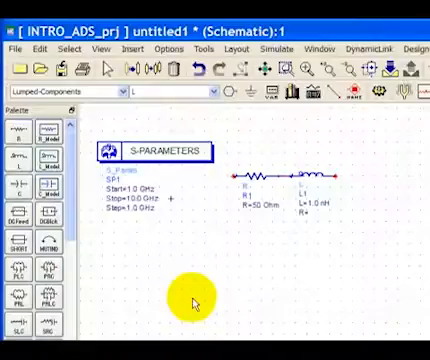
{"action": "mouse_move", "coordinate": [176, 292]}
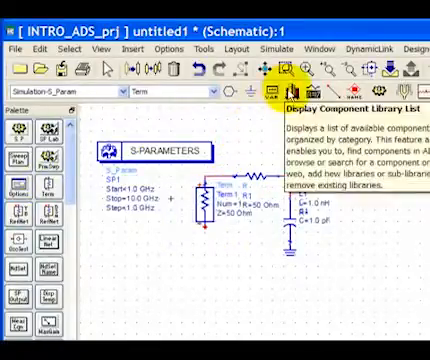
Step: Bring up the Component Library window listing the analog/RF libraries
{"action": "left_click", "coordinate": [288, 68]}
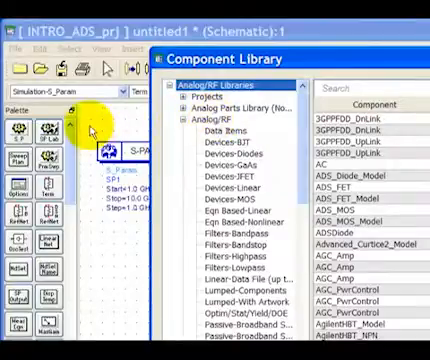
{"action": "mouse_move", "coordinate": [216, 204]}
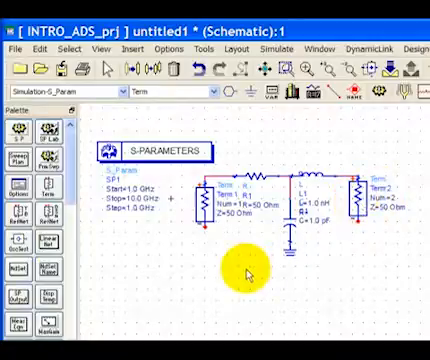
Step: Place a ground under the port termination Term1
{"action": "left_click", "coordinate": [204, 200]}
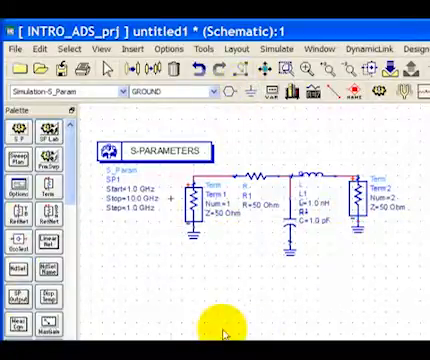
{"action": "mouse_move", "coordinate": [176, 278]}
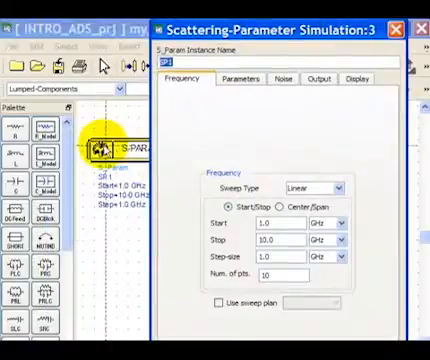
{"action": "mouse_move", "coordinate": [230, 114]}
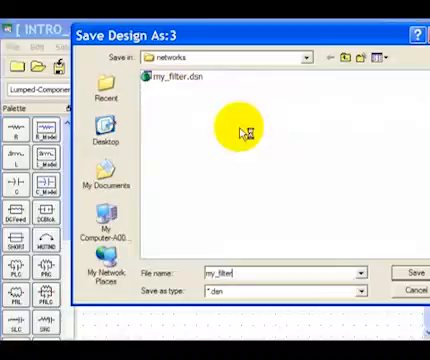
Step: Choose the save location for the my_filter design in Save Design As
{"action": "left_click", "coordinate": [410, 272]}
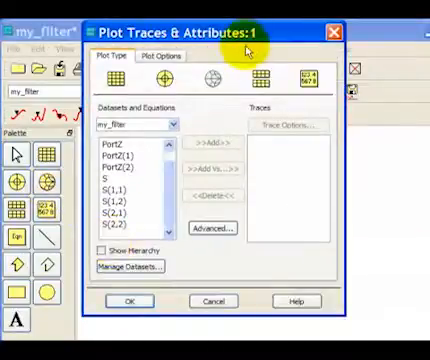
{"action": "mouse_move", "coordinate": [178, 114]}
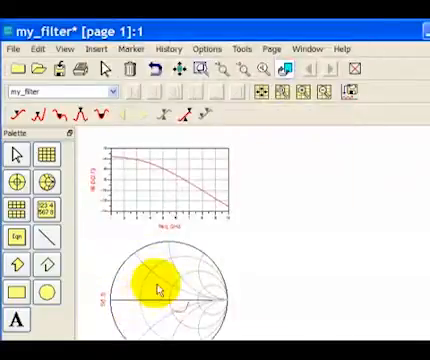
Step: Move the S11 Smith chart beside the S21 dB plot before adding markers
{"action": "left_click_drag", "start_coordinate": [156, 288], "coordinate": [184, 300]}
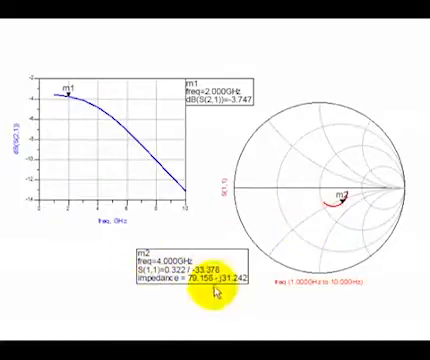
{"action": "mouse_move", "coordinate": [290, 224]}
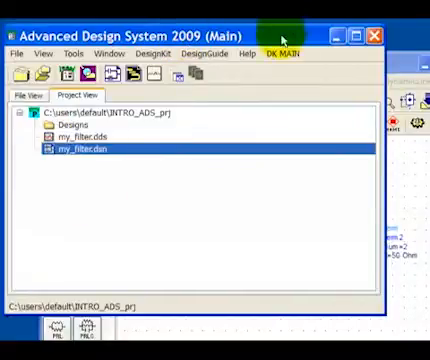
{"action": "mouse_move", "coordinate": [284, 36]}
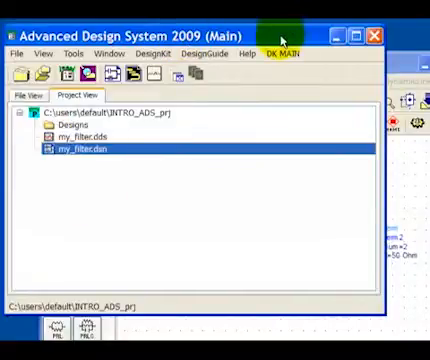